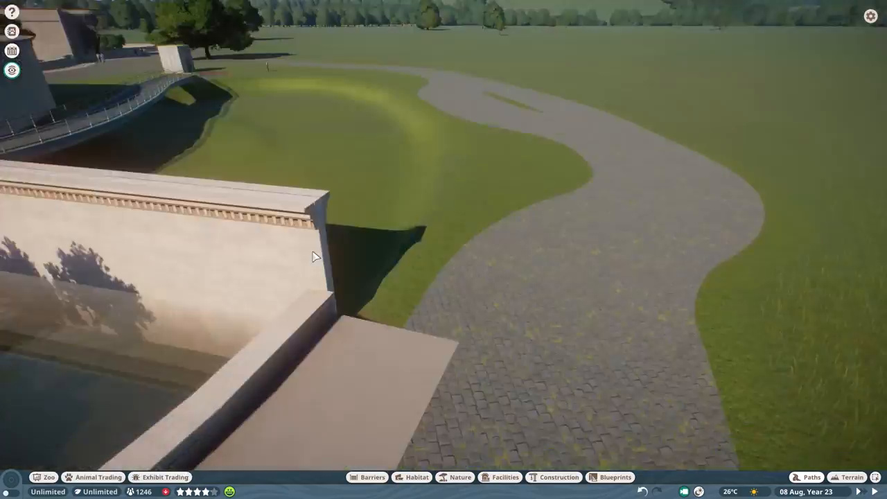
Draw new stone wall sections from the poolside wall out along the winding path
click(554, 476)
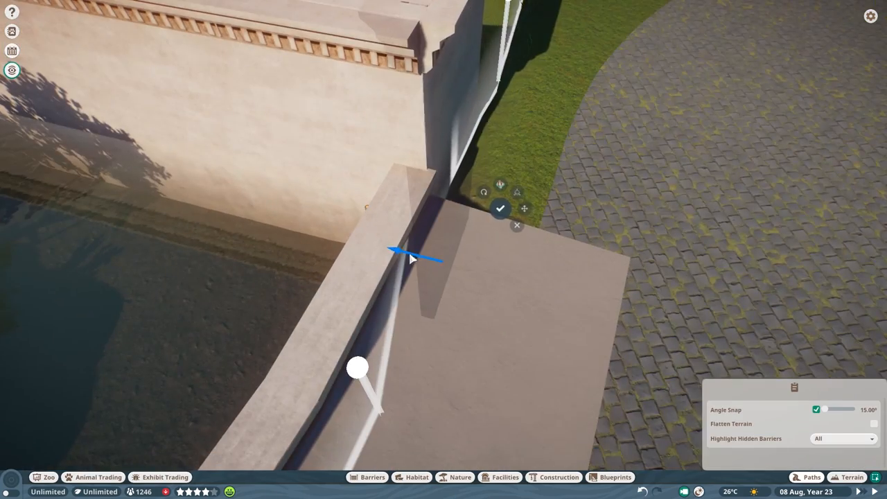
click(500, 208)
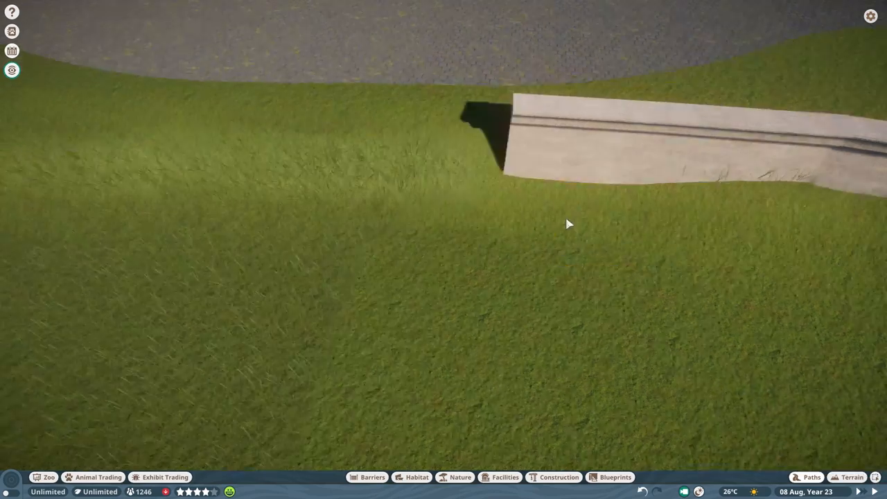
click(845, 472)
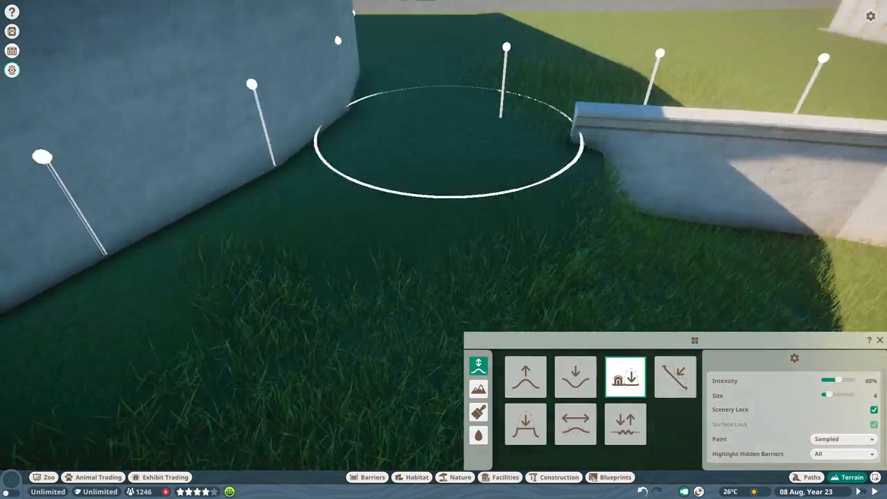
Lower the ground beside the wall and place a habitat gate in the barrier
click(364, 477)
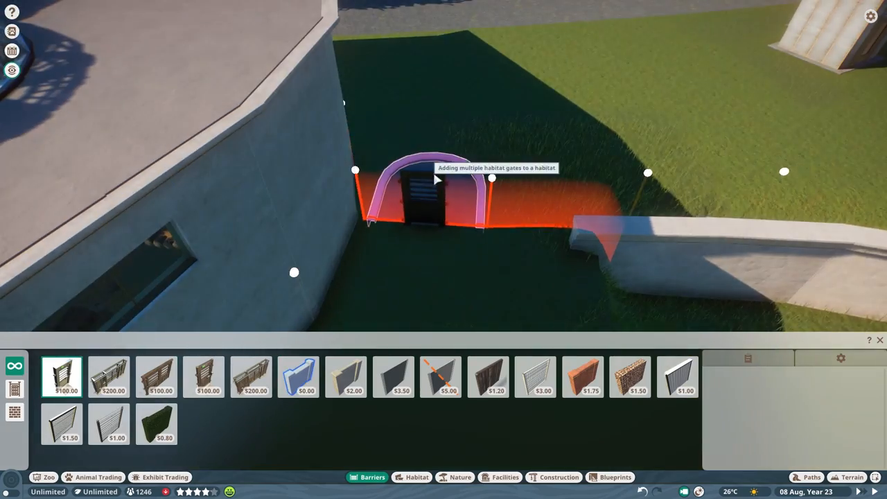
click(346, 377)
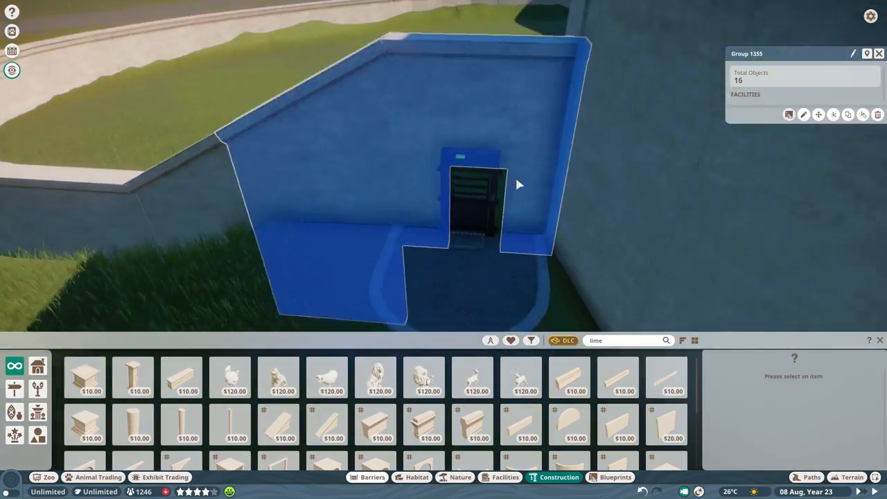
Add barrier pieces by the stairs and place a Keeper Hut Small at the back building
click(365, 477)
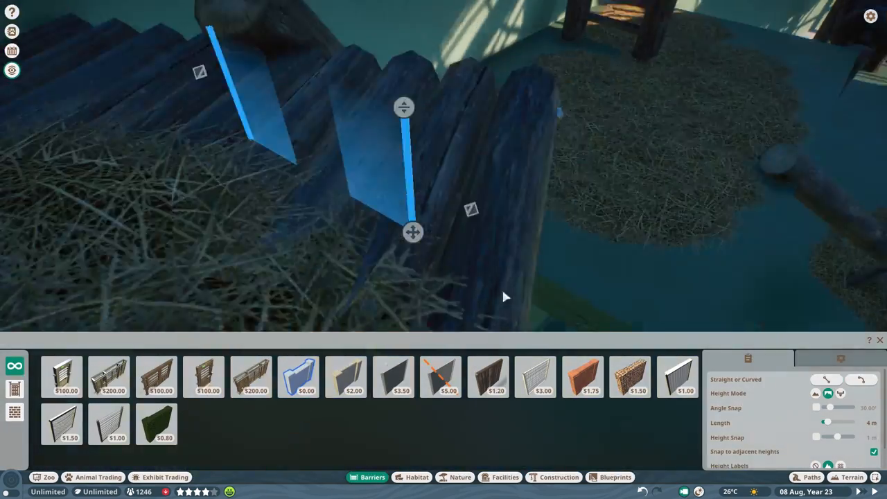
click(806, 477)
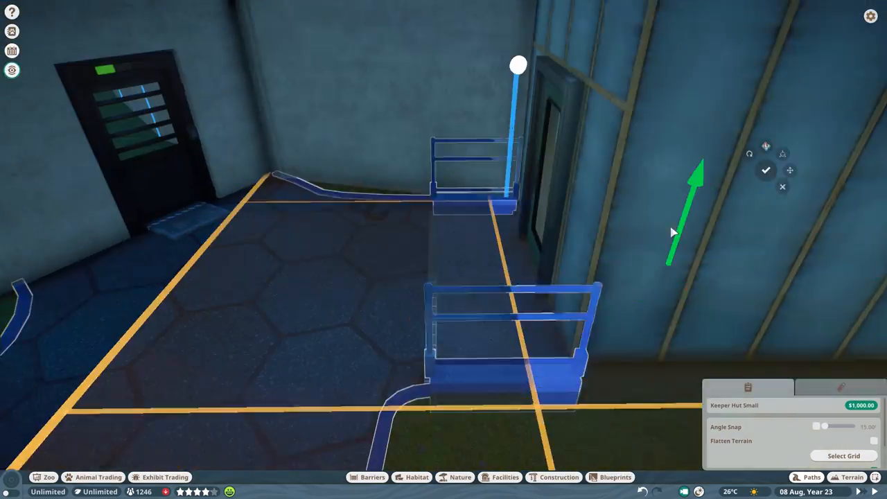
click(851, 477)
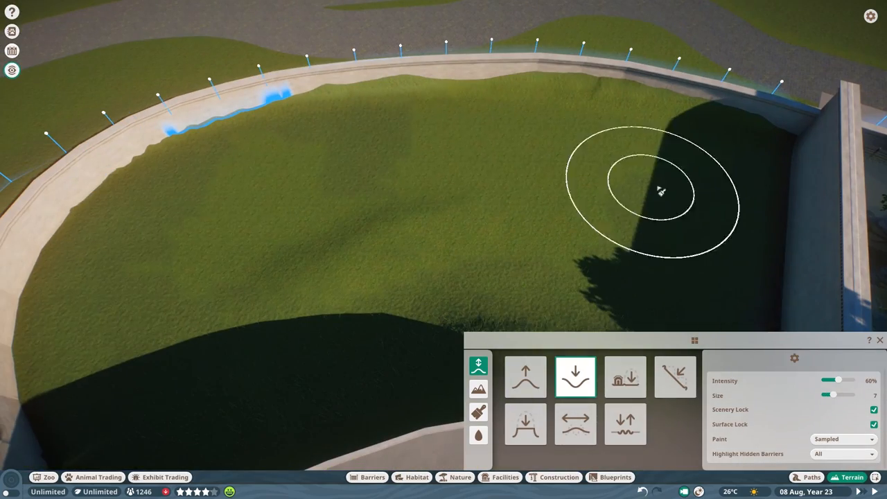
Lower the ground, clear water at the edge and smooth the earth into large mounds
click(626, 377)
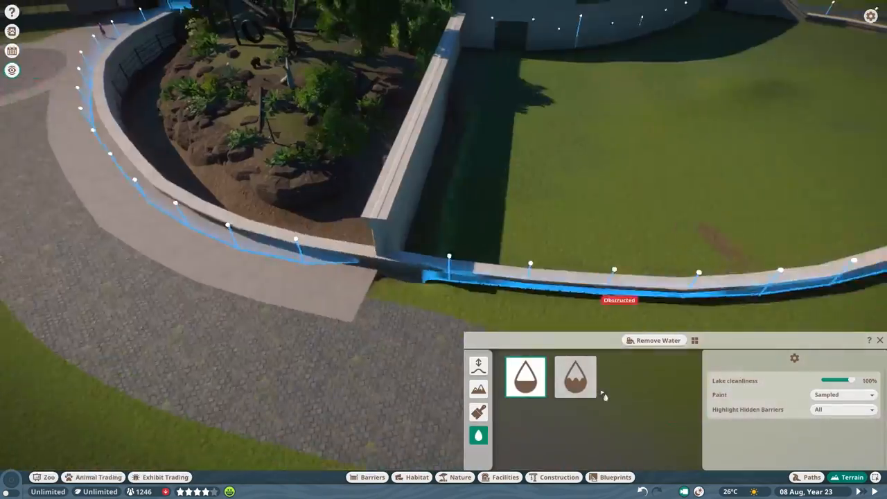
click(478, 366)
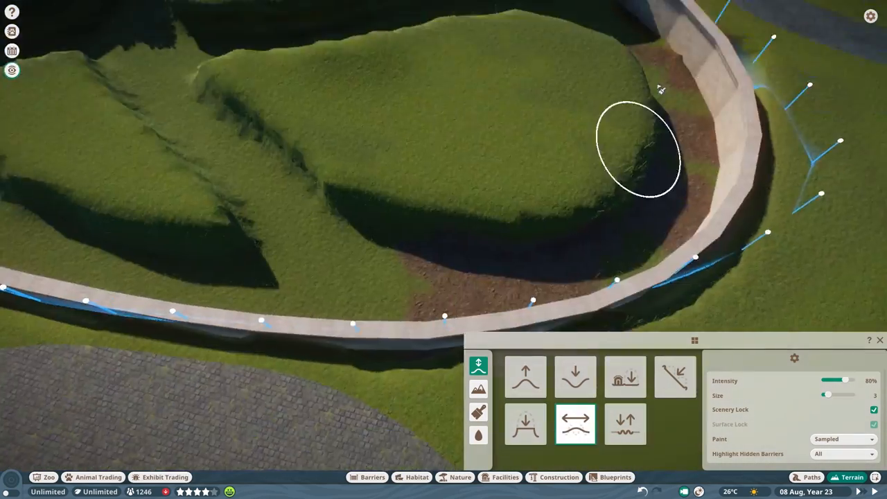
click(625, 375)
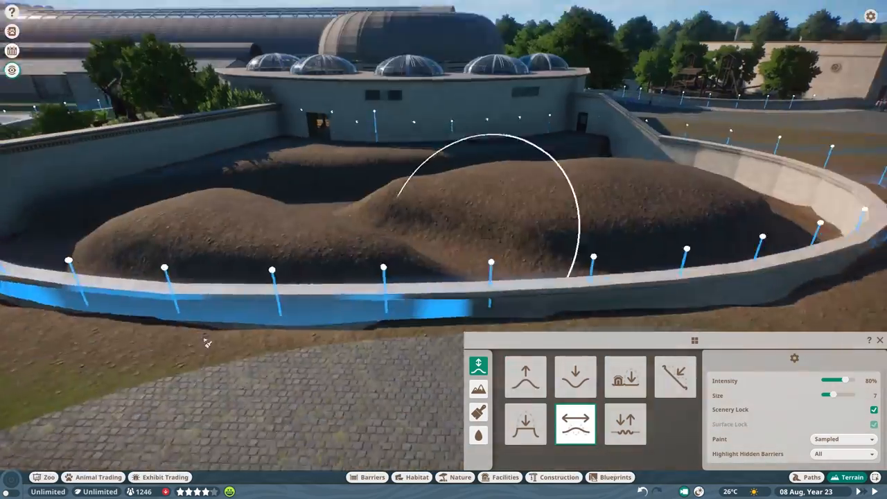
click(478, 435)
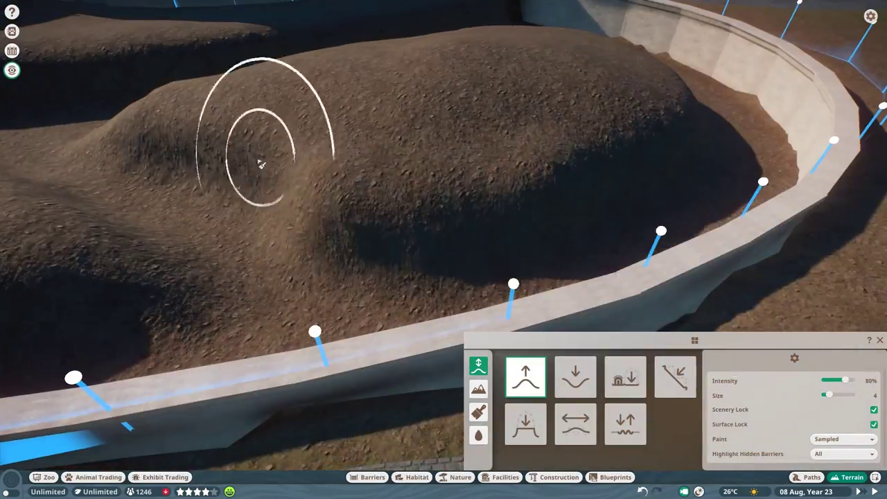
Fill the lowered channel with water so the earth mounds become islands
click(479, 435)
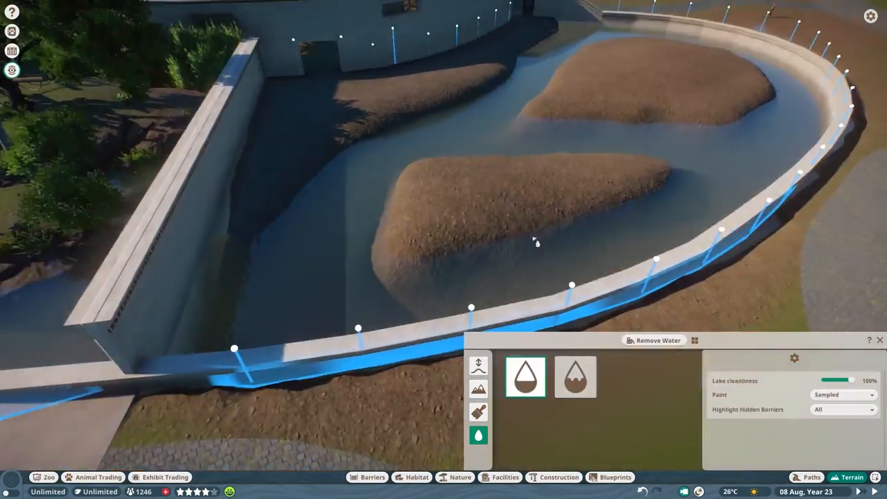
click(477, 363)
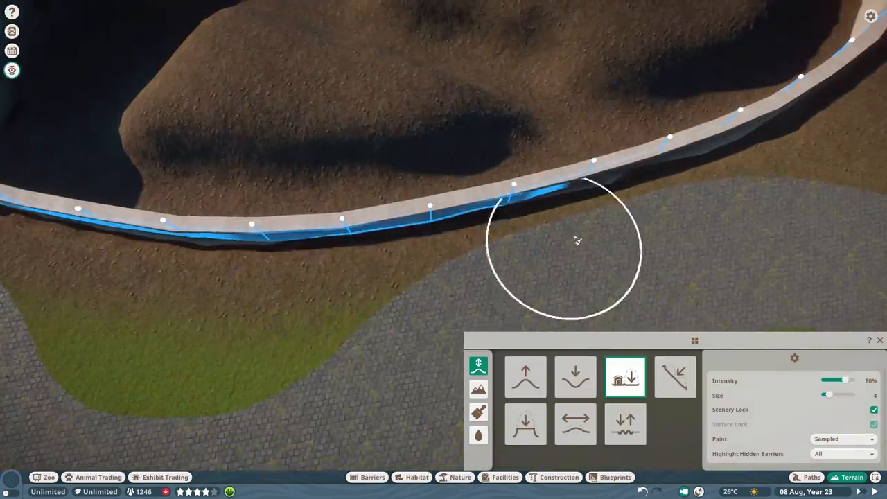
click(479, 435)
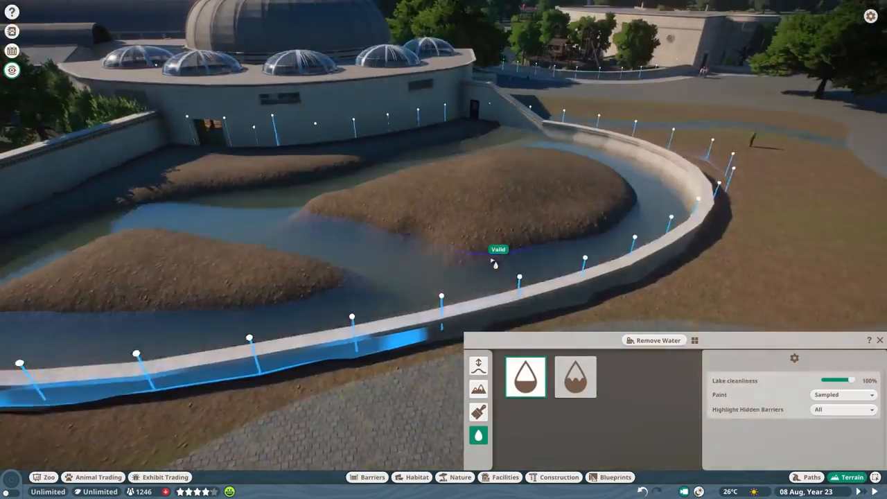
click(477, 378)
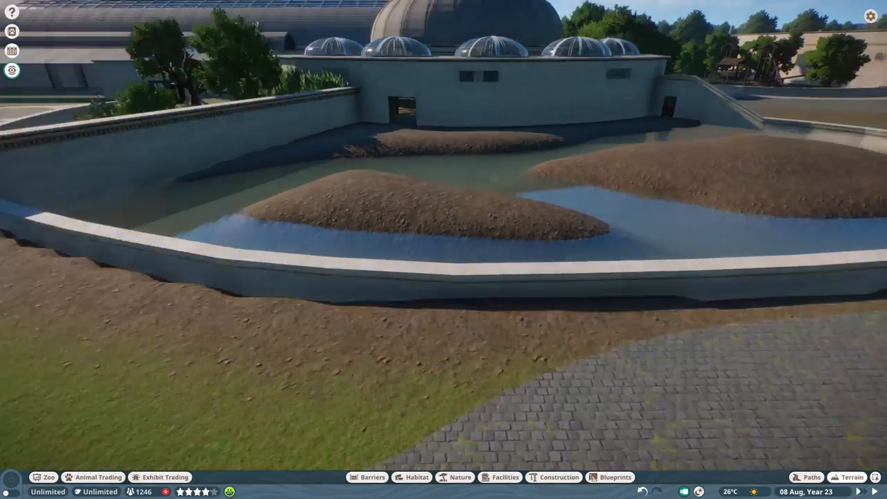
click(458, 476)
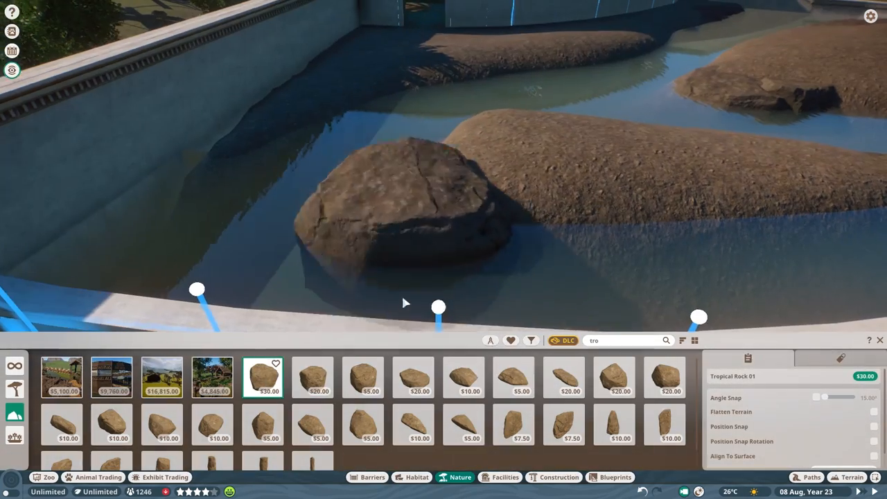
Place tropical rocks on the island and along its shoreline and water's edge
click(570, 391)
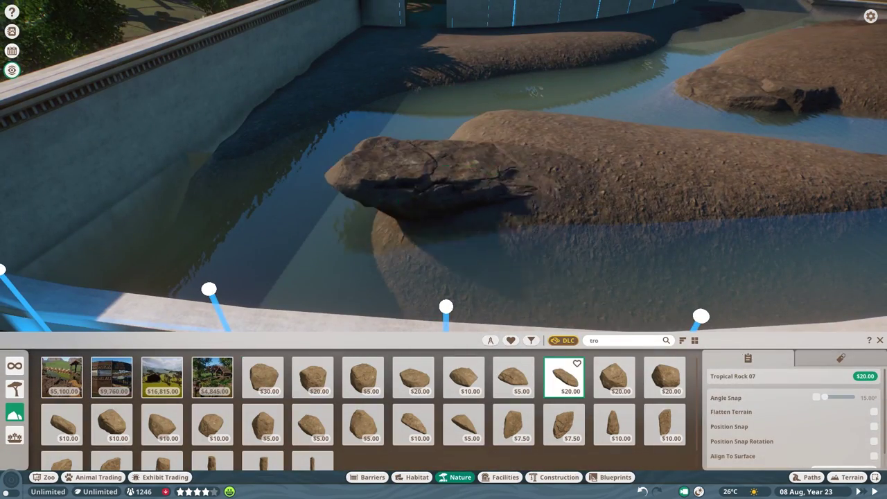
click(263, 380)
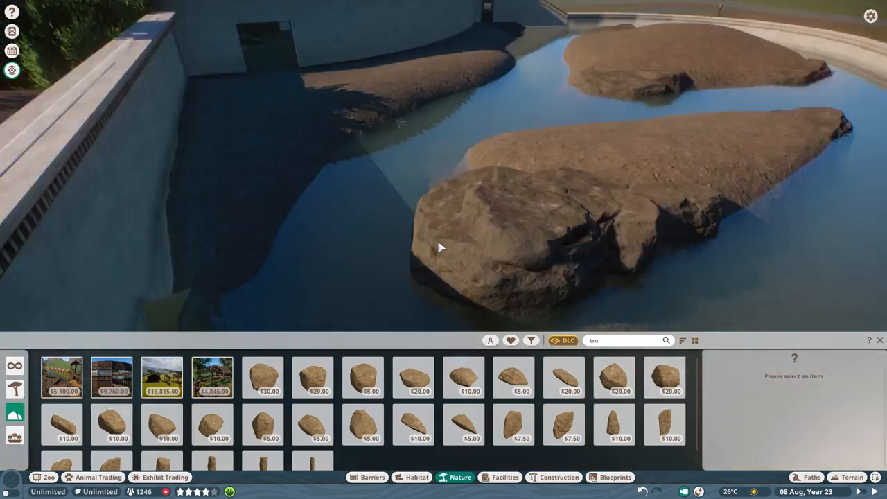
click(422, 383)
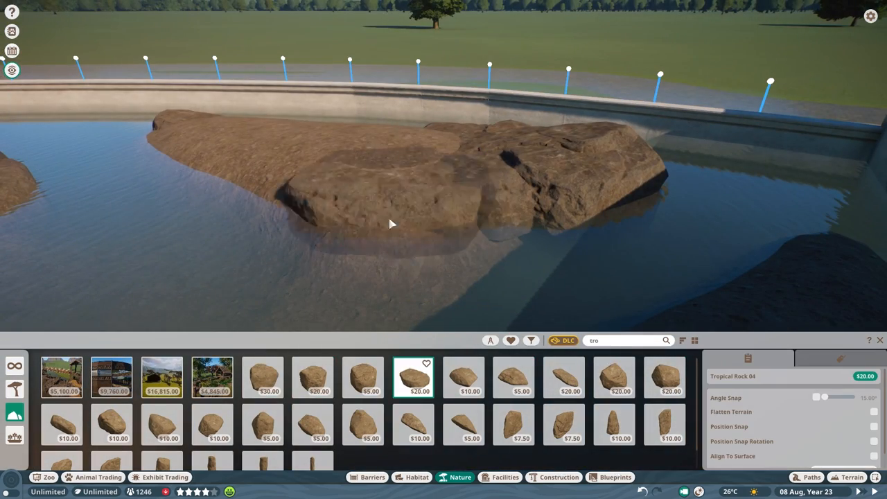
click(263, 377)
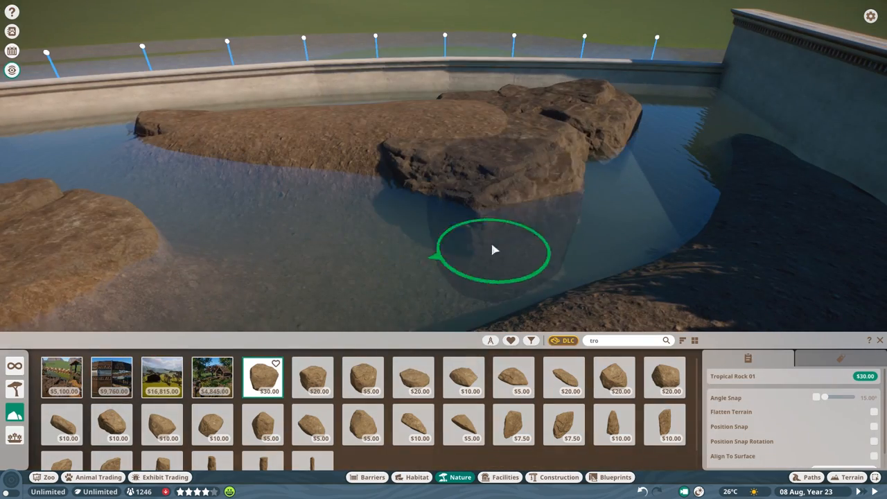
click(413, 378)
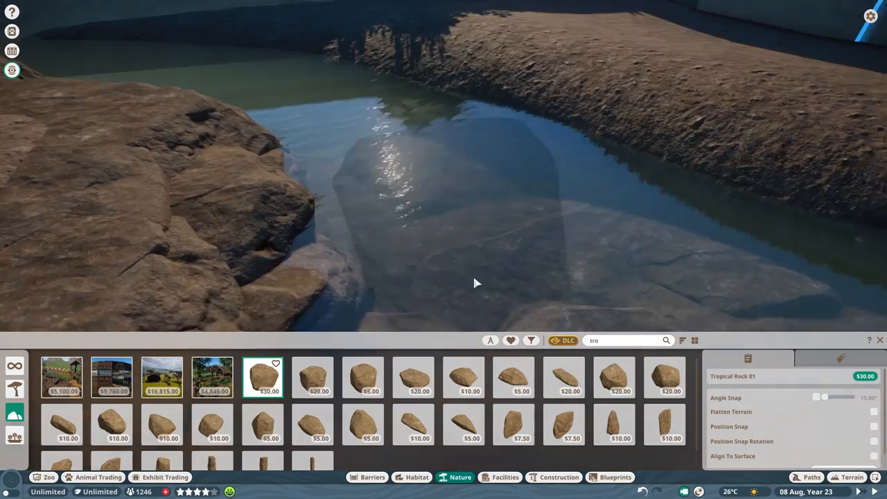
click(413, 377)
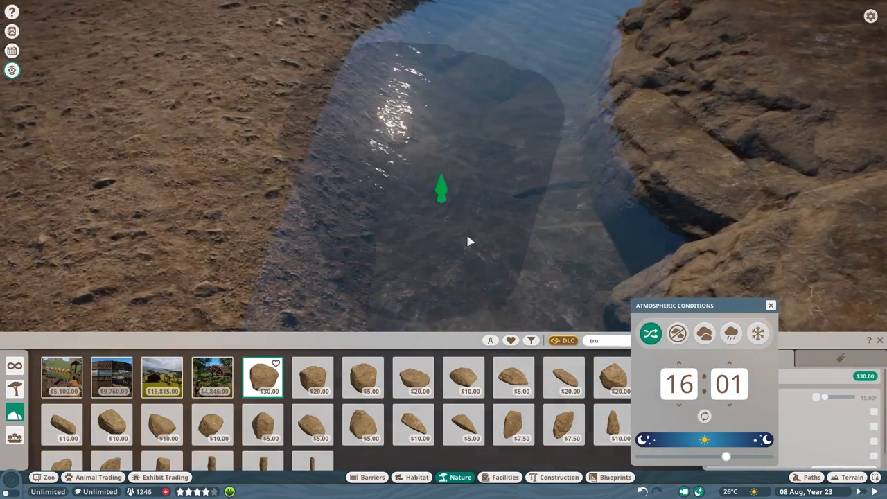
click(364, 377)
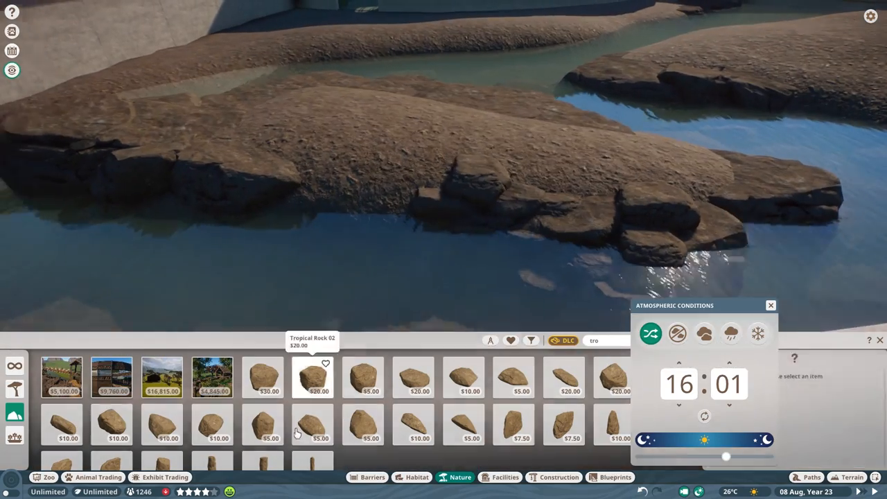
Add a different tropical rock along the island edge and one in the water channel
click(413, 377)
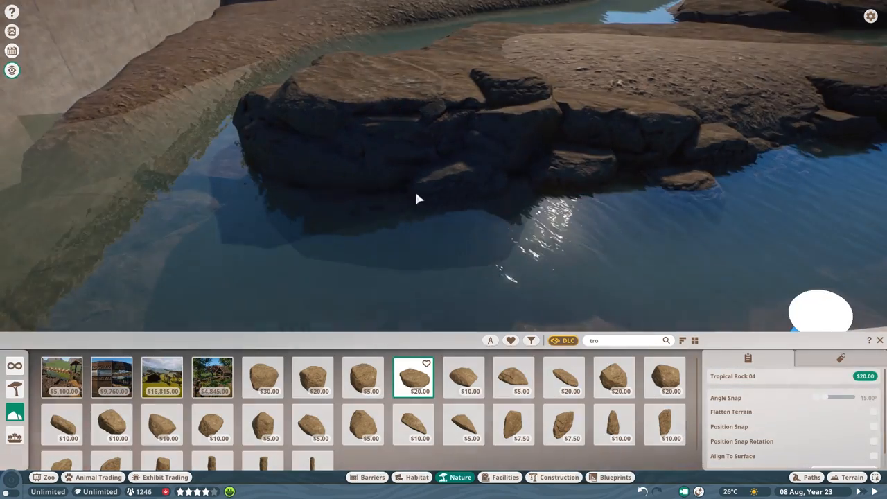
drag(415, 200, 505, 205)
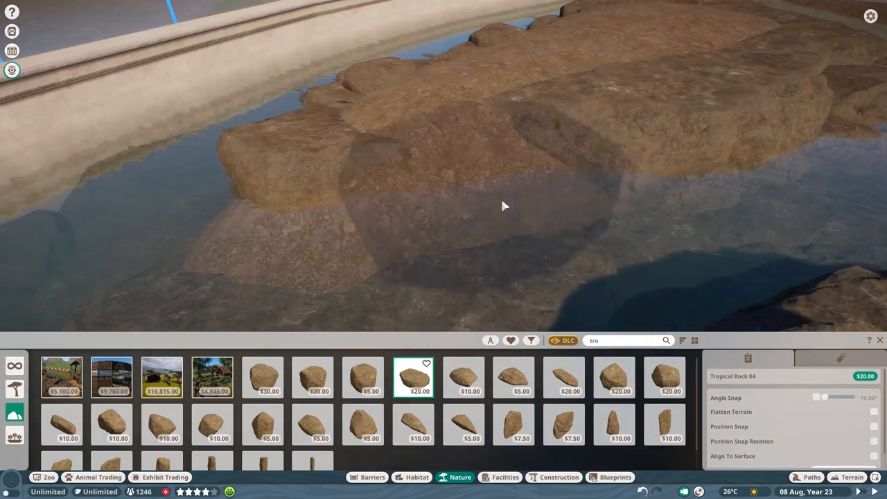
click(363, 378)
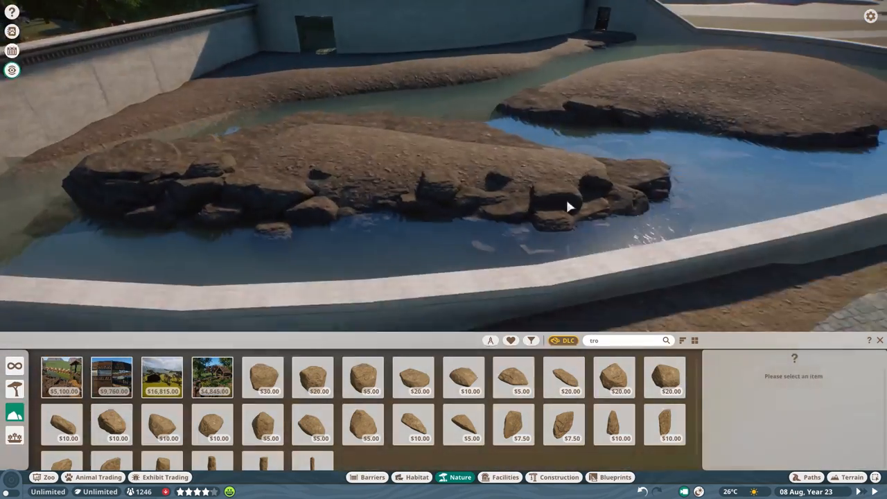
click(316, 377)
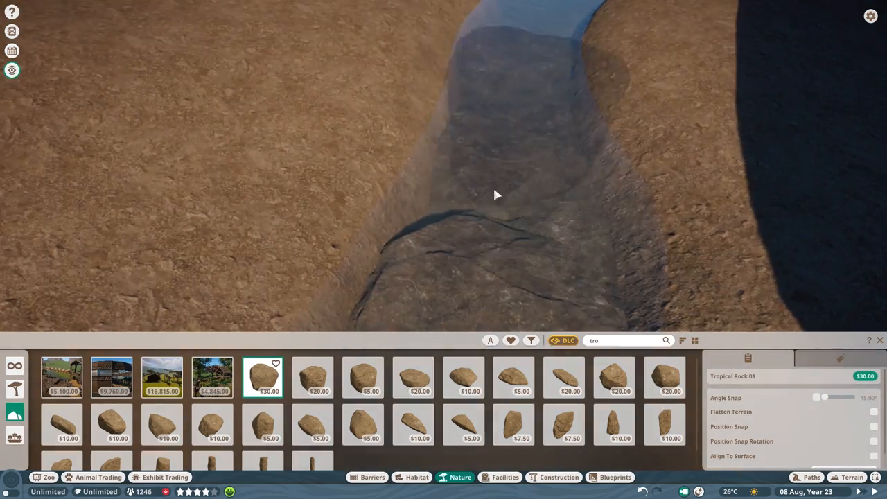
click(367, 477)
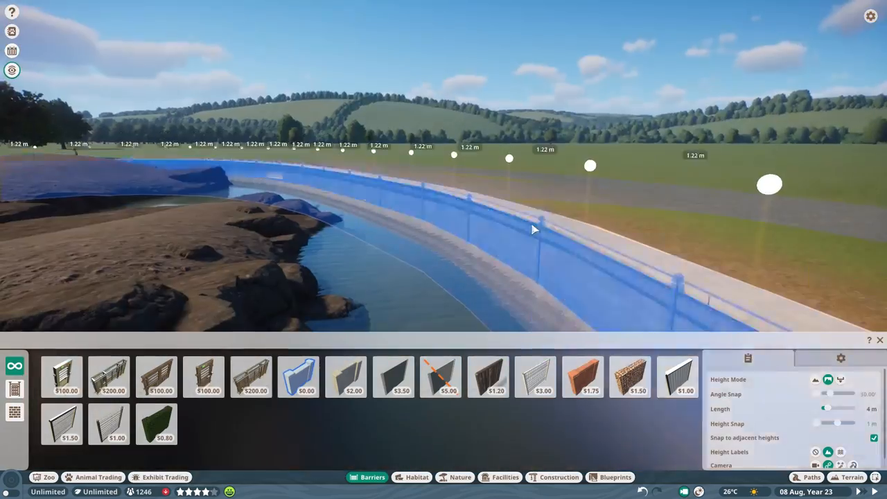
click(458, 477)
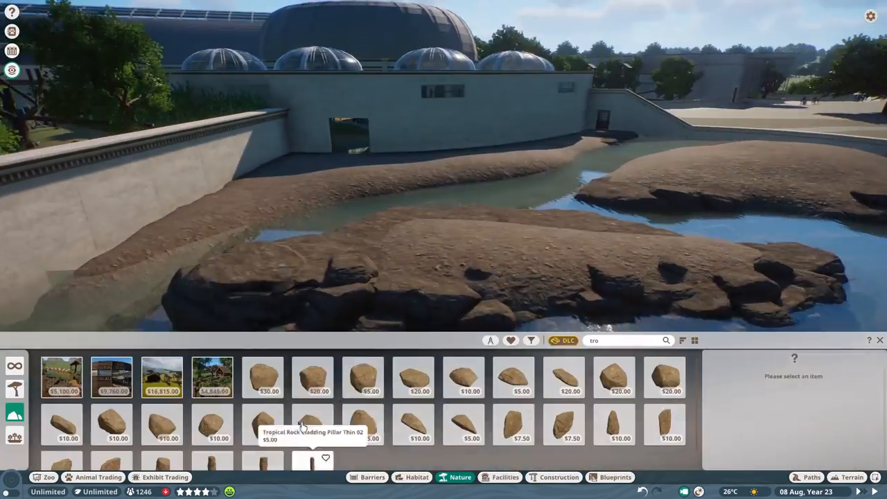
Set more tropical rocks at the island edges and in the water by the wall
click(413, 379)
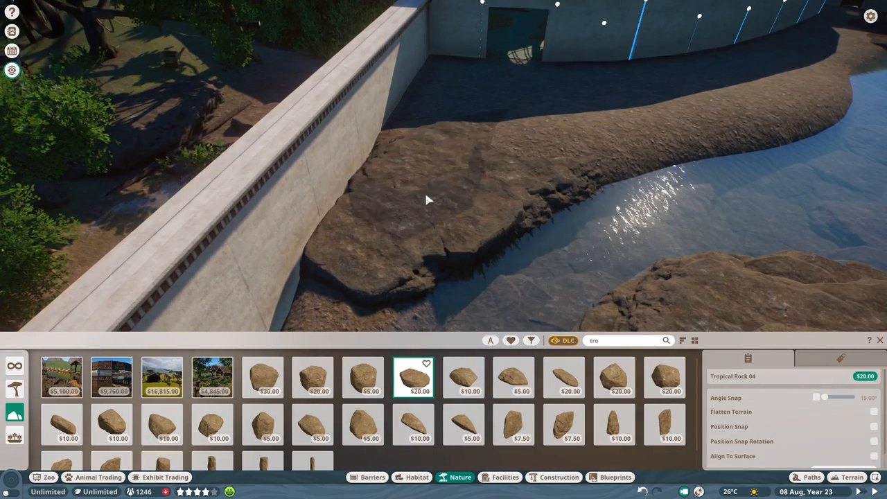
click(313, 378)
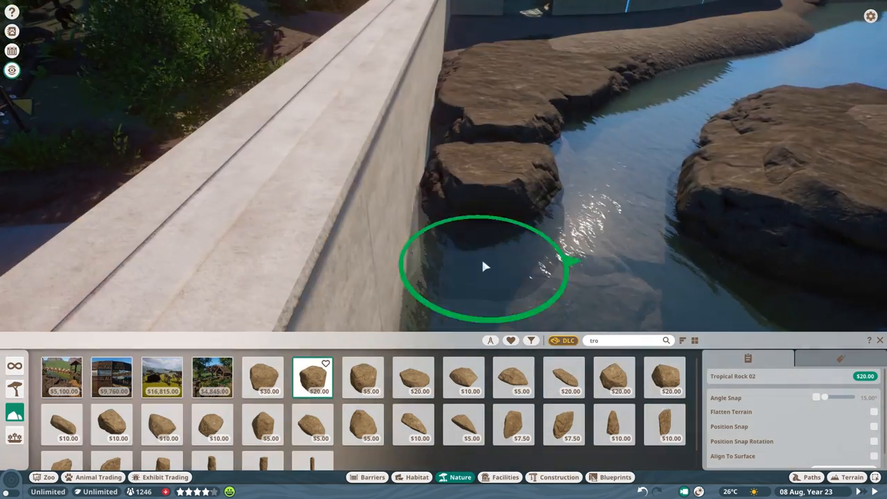
click(564, 378)
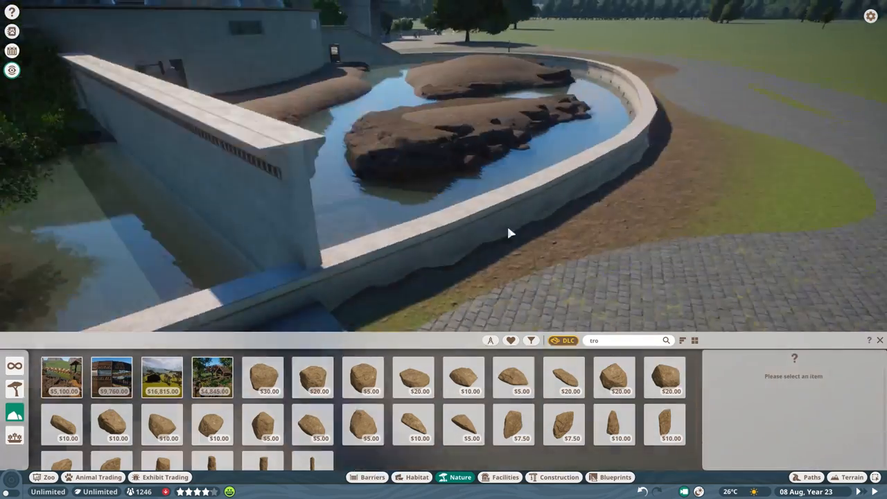
click(413, 377)
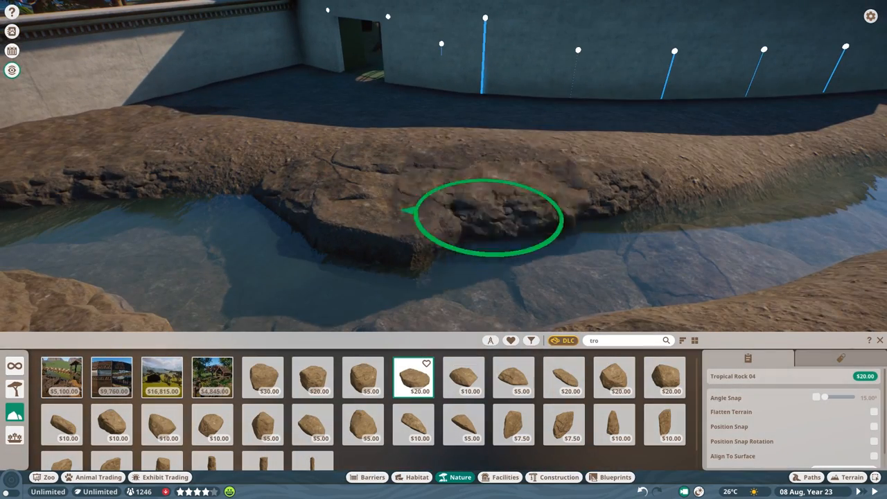
click(263, 377)
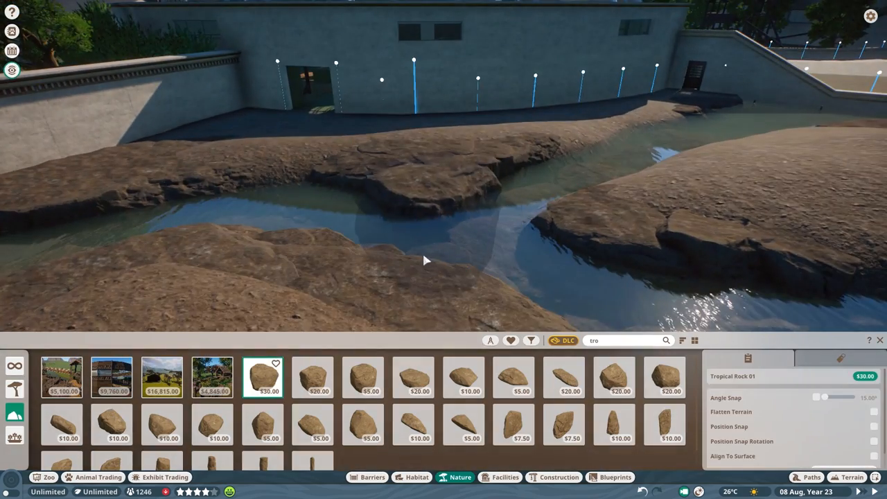
click(366, 381)
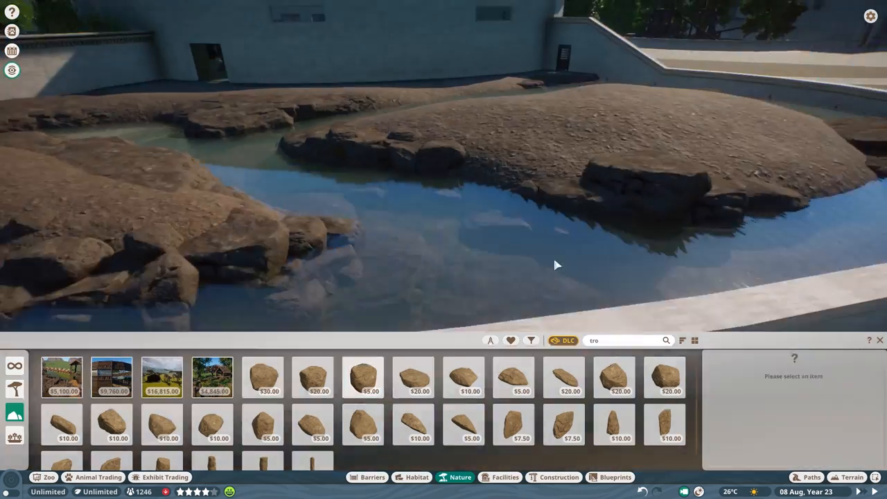
click(419, 380)
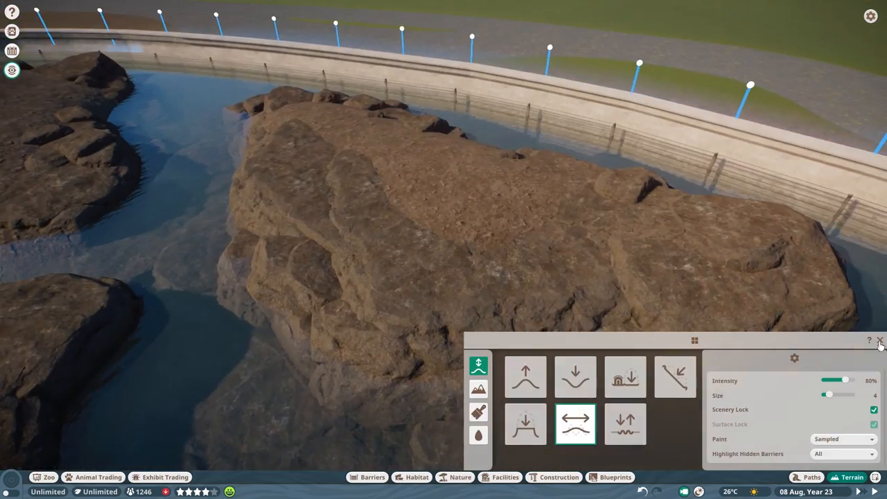
Leave terrain shaping to stand a tall log pillar upright on the island
click(461, 477)
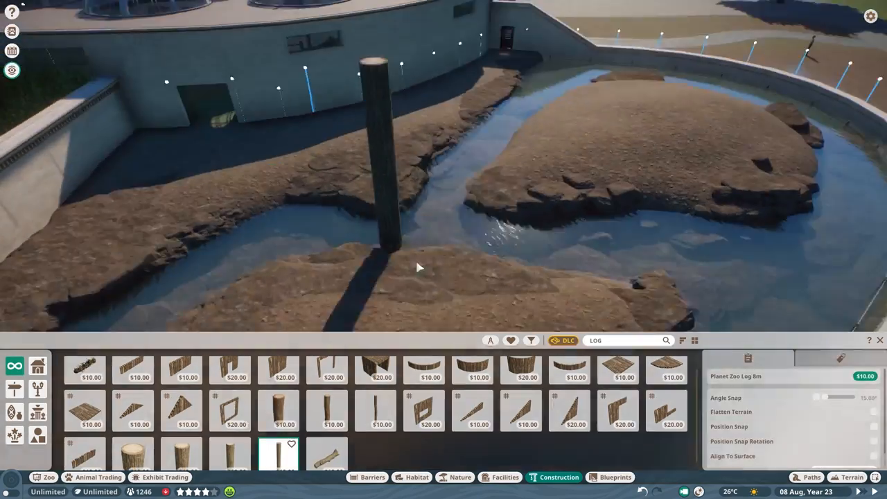
Place an upright log, then rotate and lay large logs across the islands and water
click(324, 456)
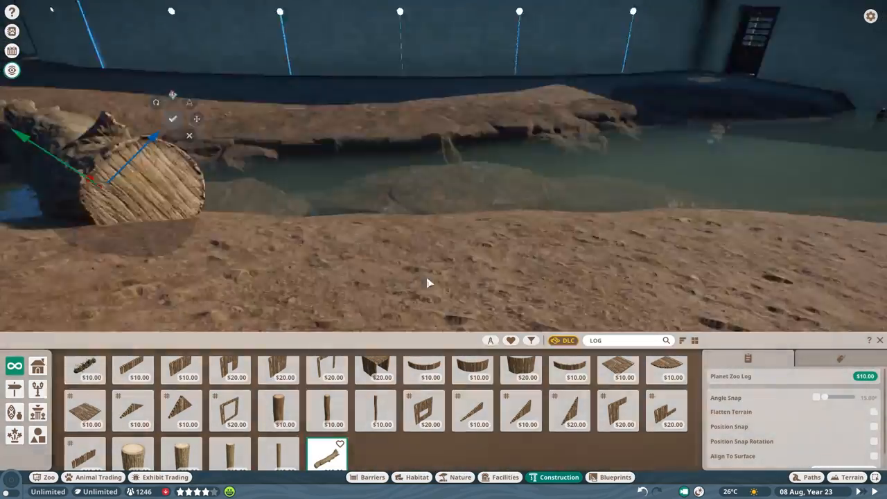
click(413, 476)
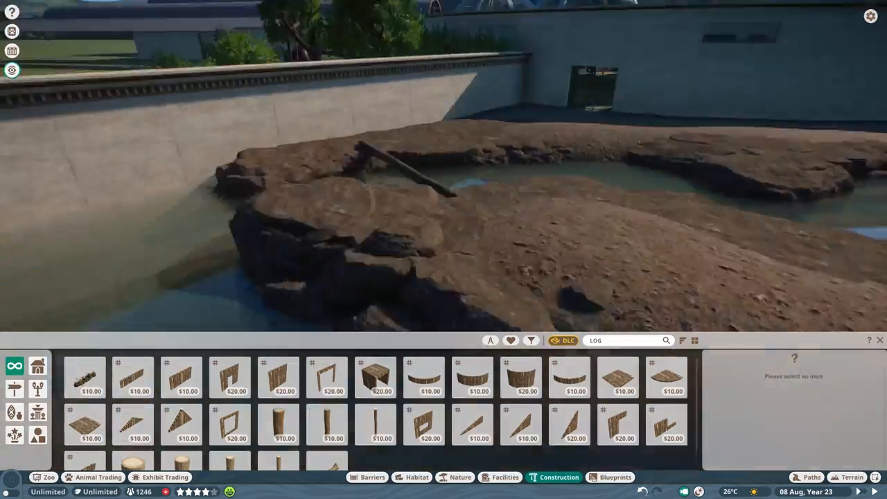
click(879, 341)
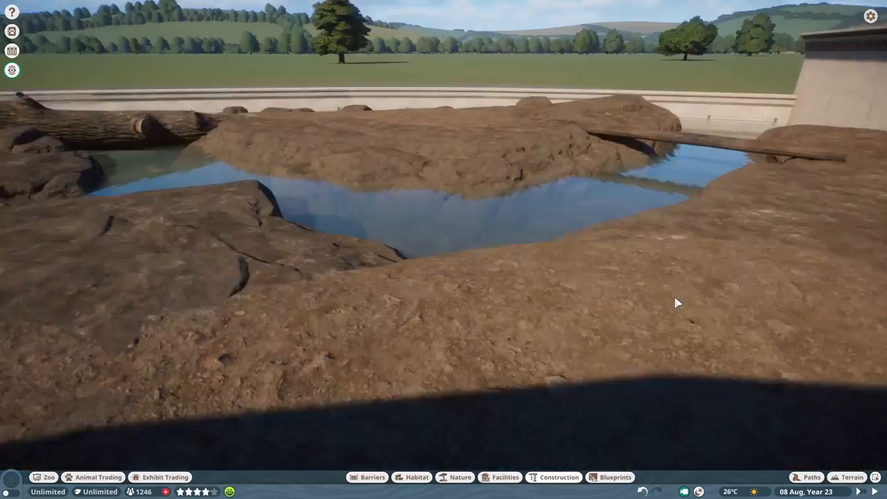
click(554, 477)
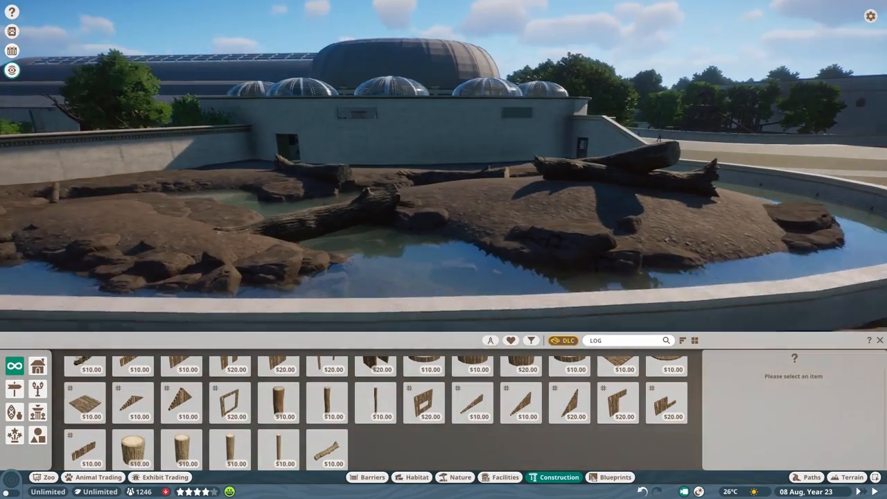
Pick a dead tree from the Nature foliage list and plant it on the island
click(466, 477)
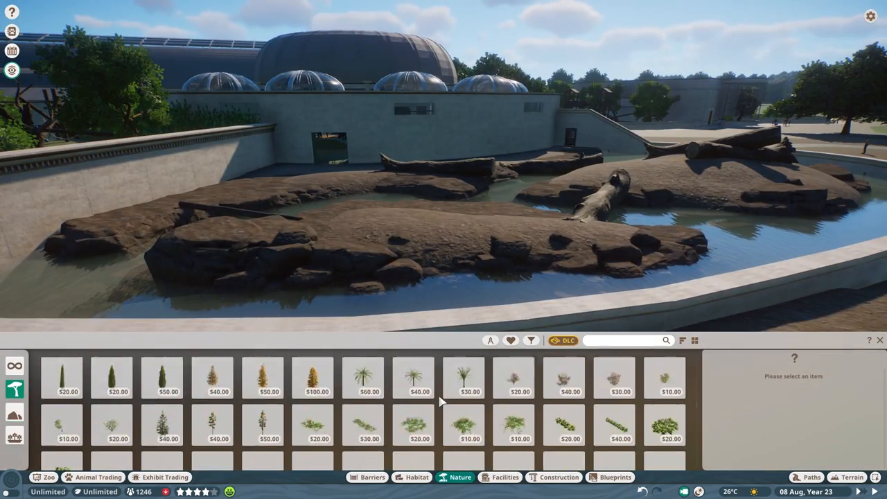
scroll(down, 3)
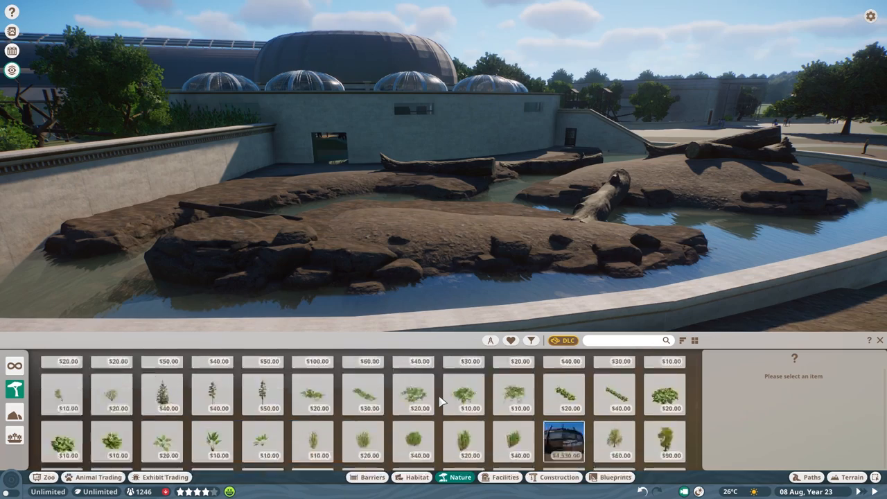
click(118, 405)
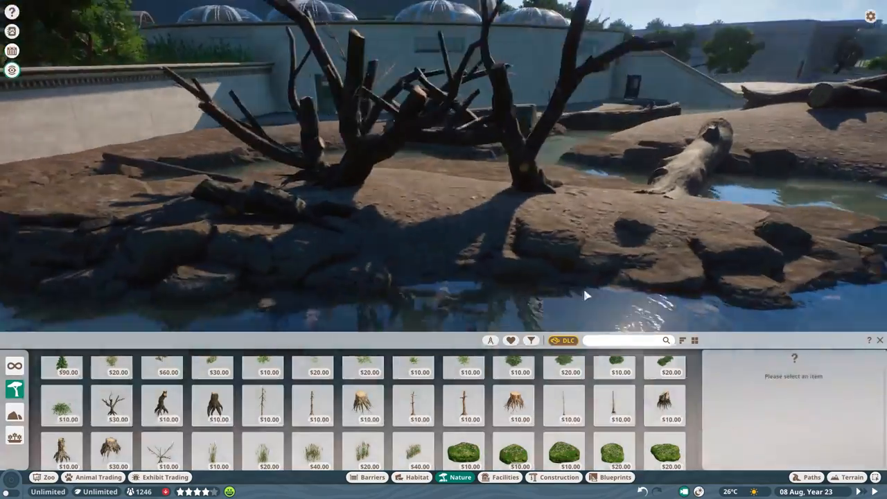
click(216, 457)
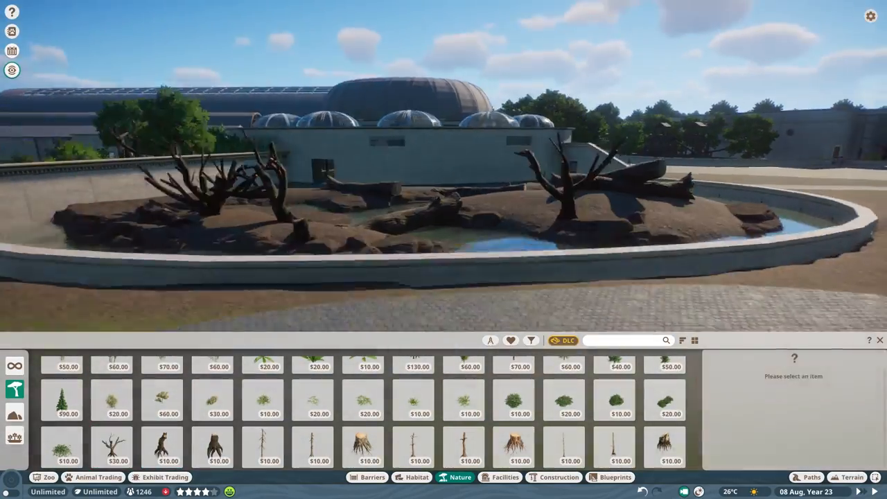
Filter to African tropical plants and plant a Mangrove Apple tree and small plant on the island
click(117, 449)
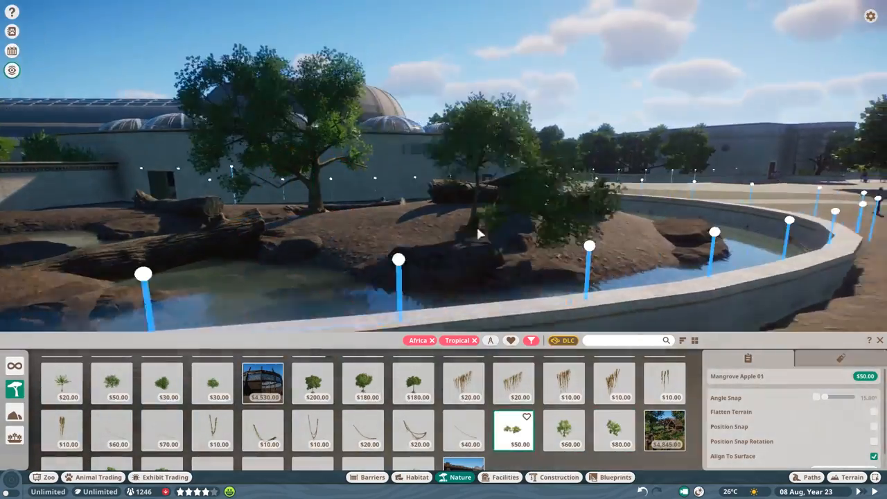
click(614, 438)
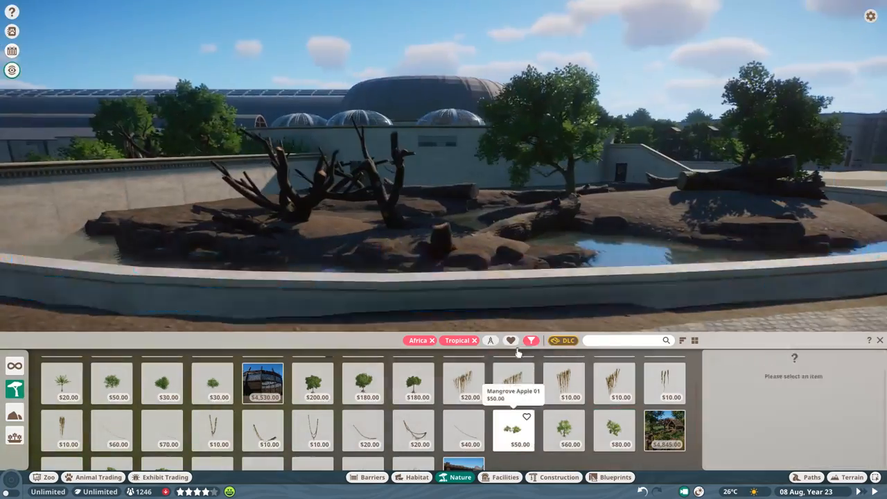
click(513, 435)
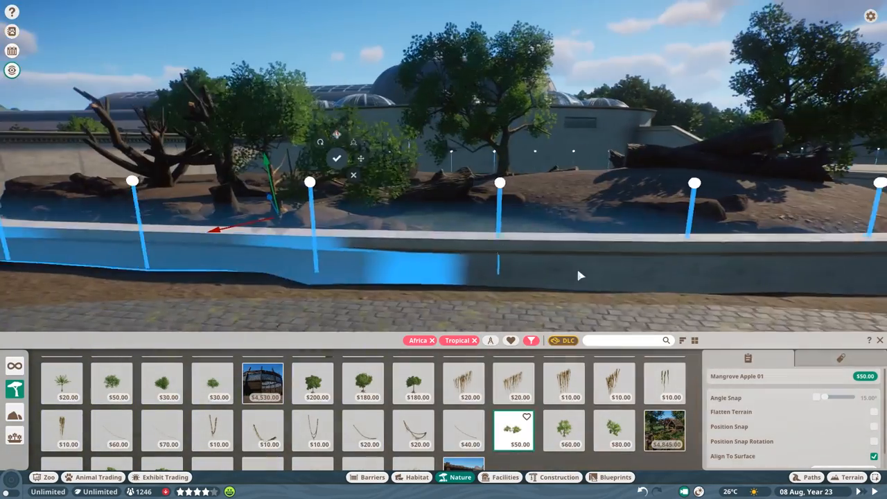
click(565, 432)
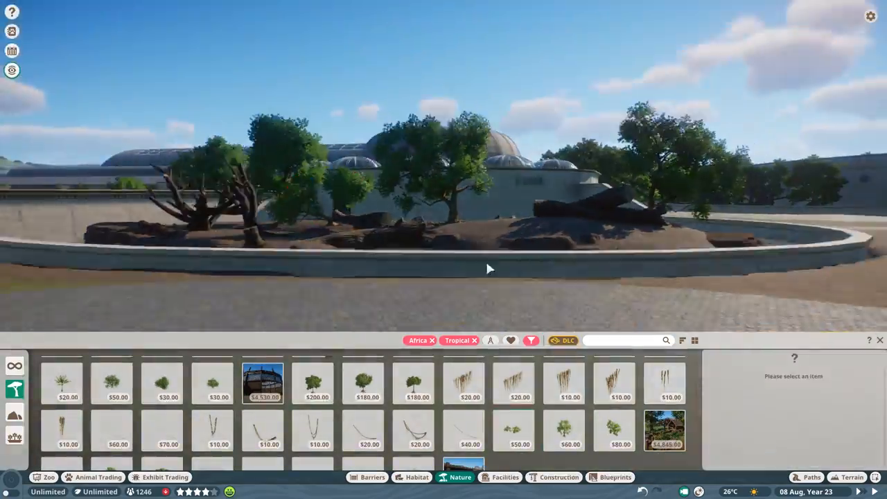
Choose more tropical greenery including a hanging vine plant
click(571, 438)
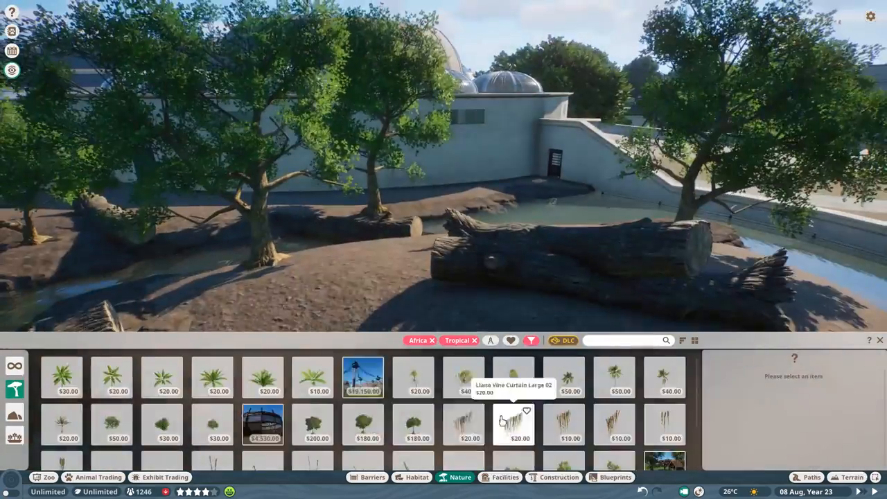
click(611, 416)
text(unpa)
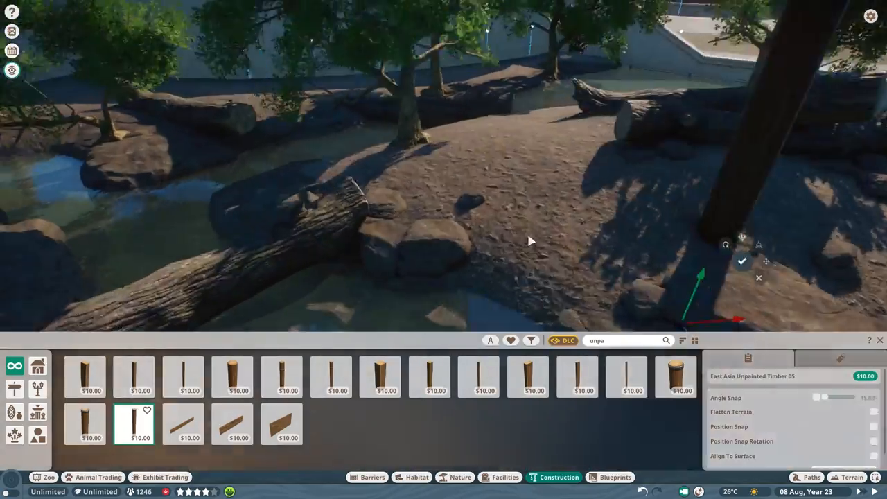
Place an East Asia Unpainted Timber piece beside the fallen logs at the island's edge
click(454, 477)
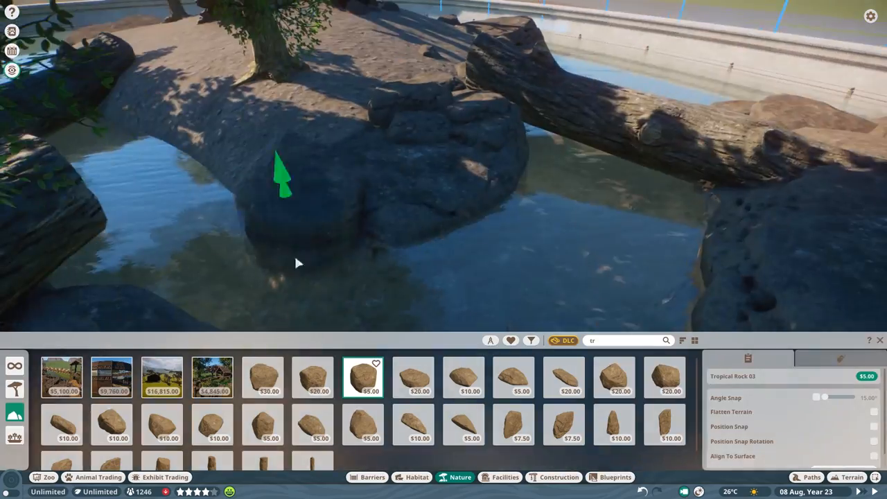
Set Tropical Rock pieces at the water's edge and beside the fallen log
click(261, 431)
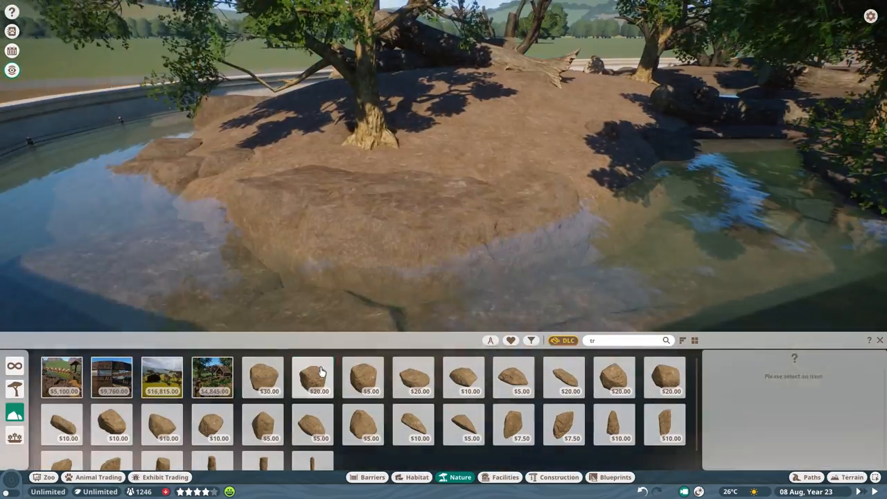
click(365, 377)
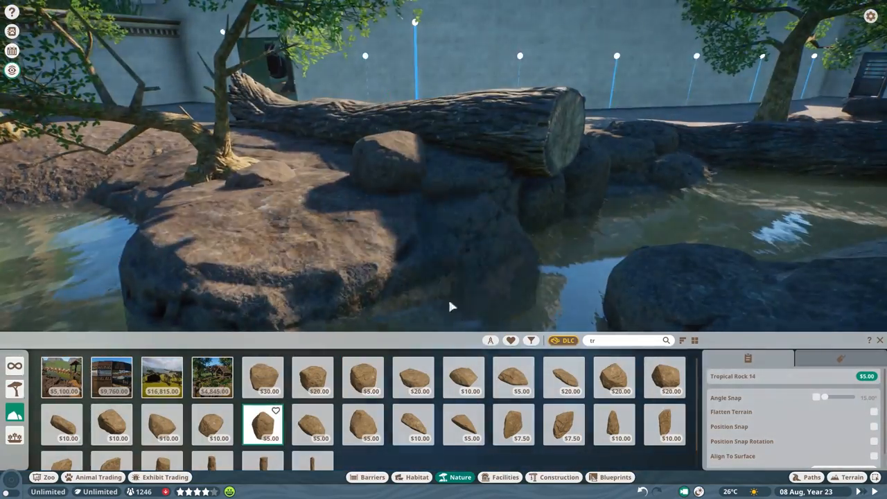
click(361, 377)
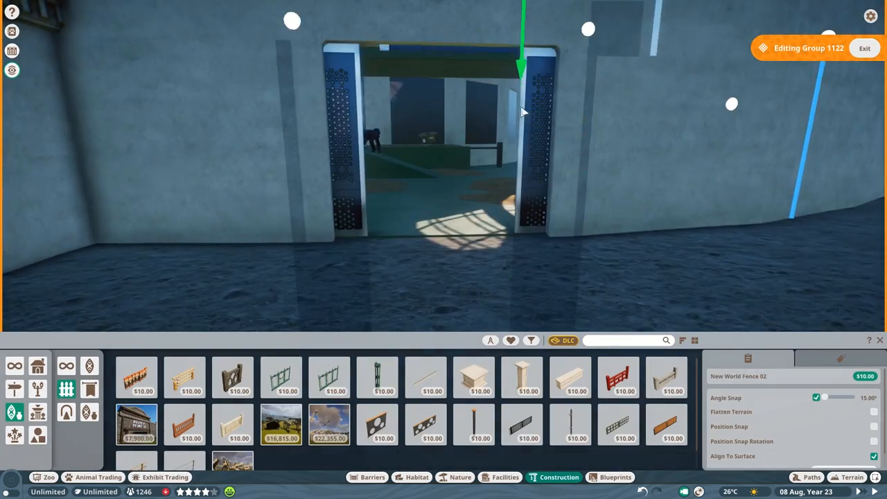
Search the catalogue for 'plank' while leaving the doorway edit for the plant list
text(plank)
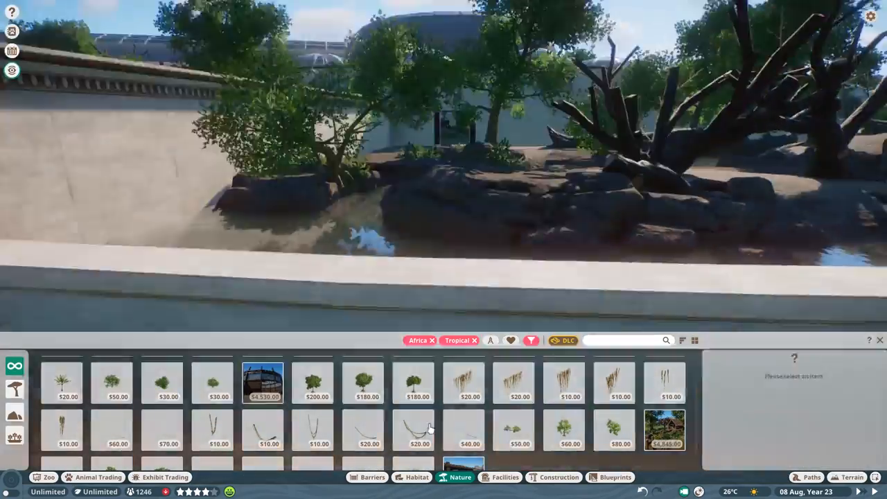
Plant tamarind, custard apple and mangrove trees across the island and by the water
click(463, 391)
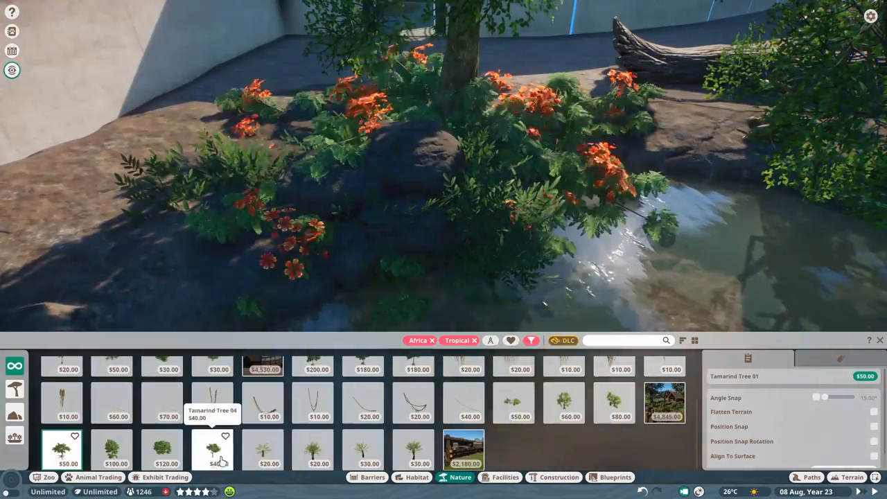
click(214, 454)
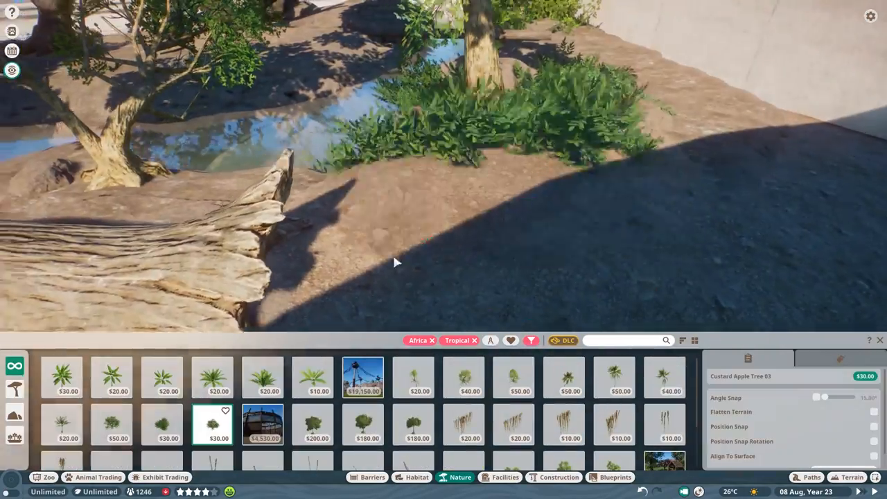
click(466, 377)
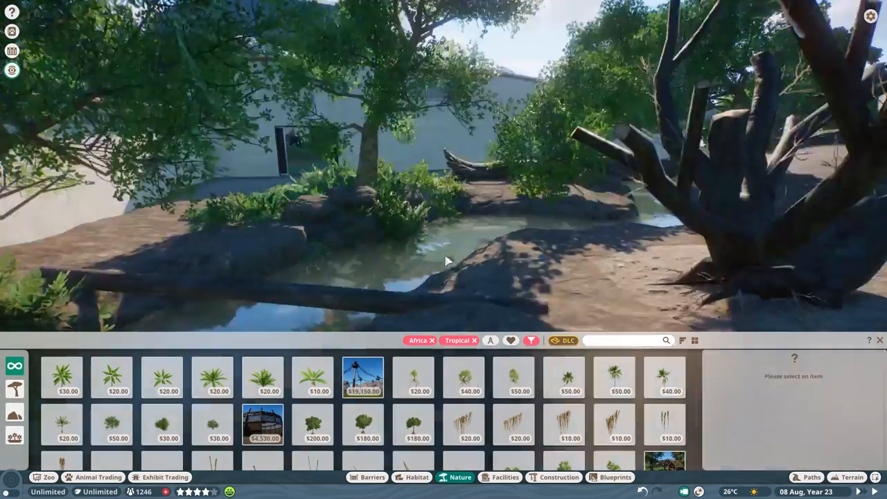
click(214, 438)
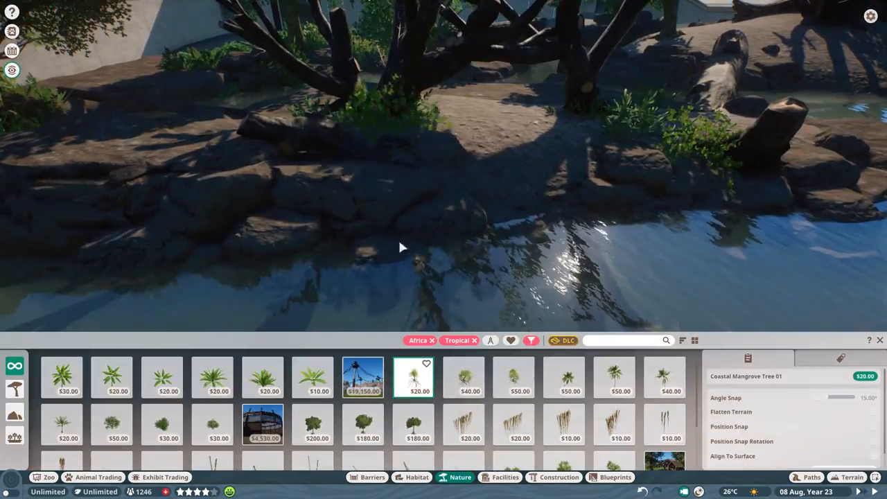
click(212, 377)
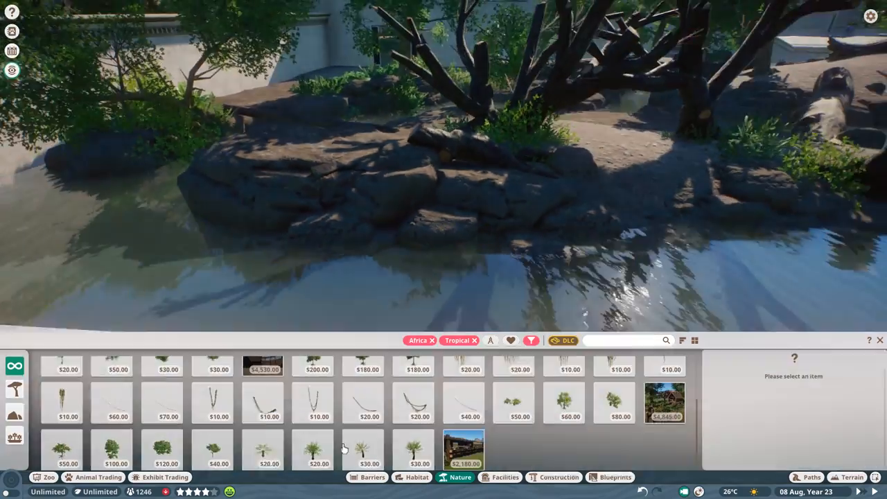
click(563, 405)
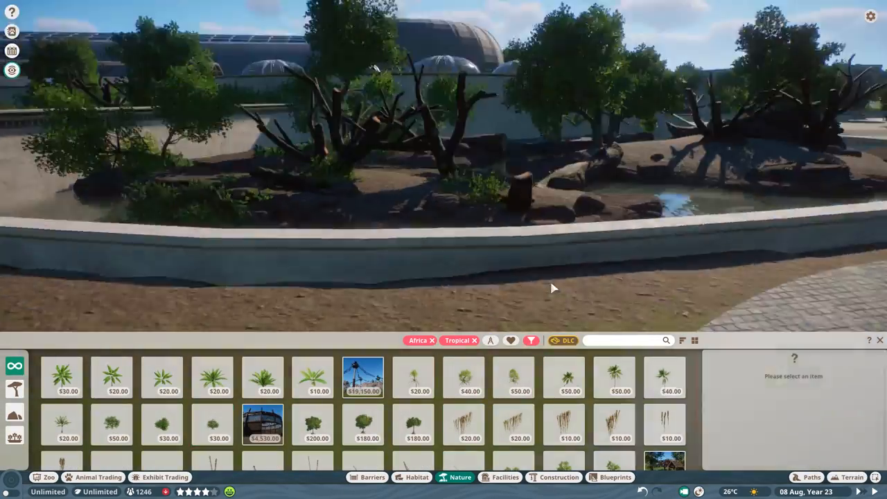
click(313, 378)
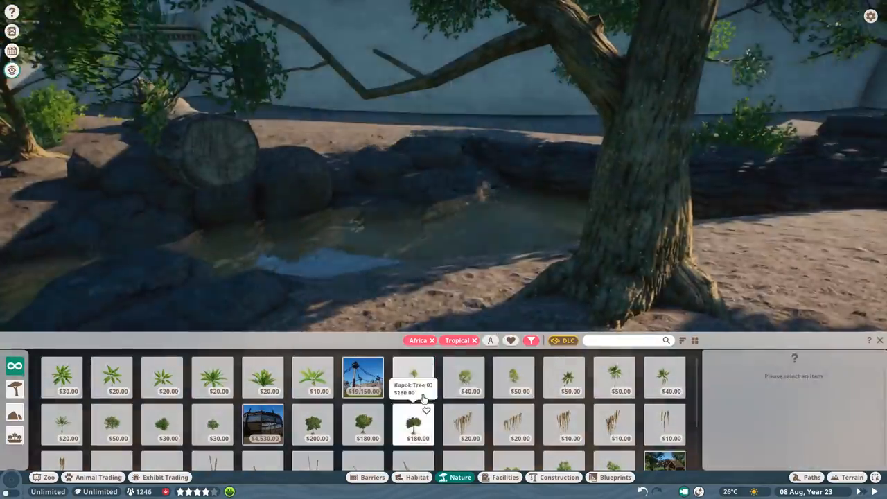
Add a kapok tree, a leafy bush, mangroves by the rocks and log, and custard apples on the mound
click(414, 390)
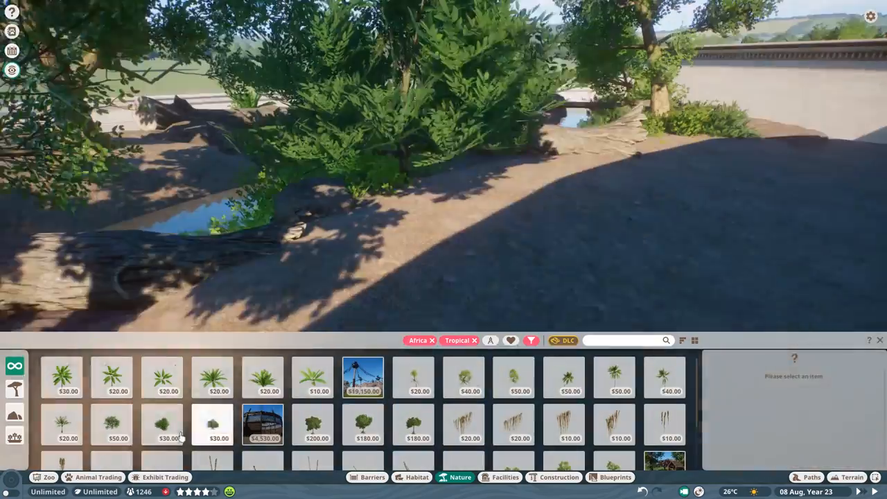
click(160, 422)
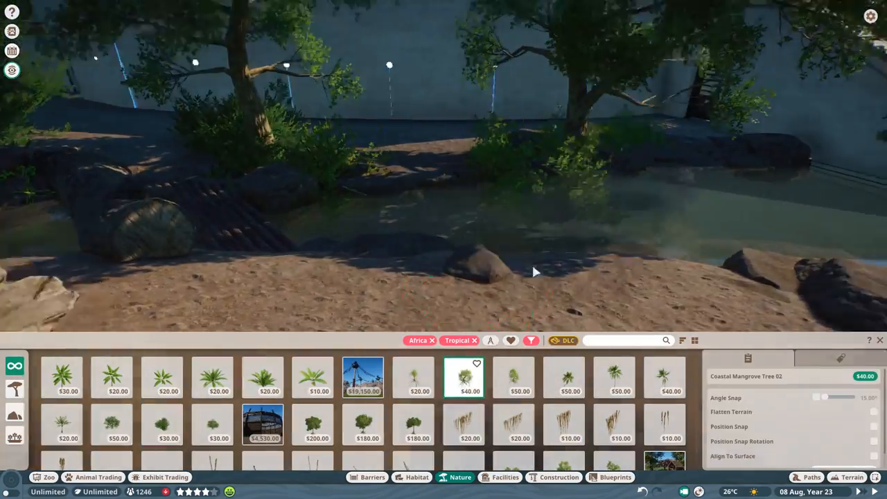
click(415, 380)
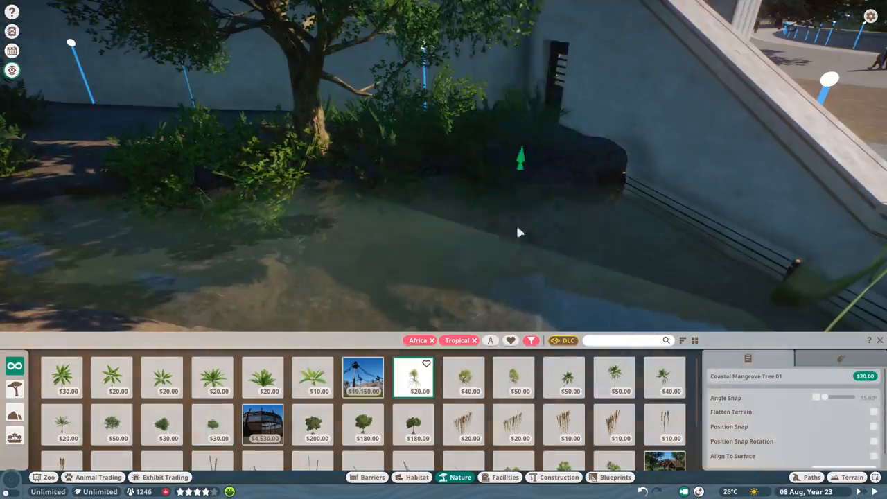
click(469, 391)
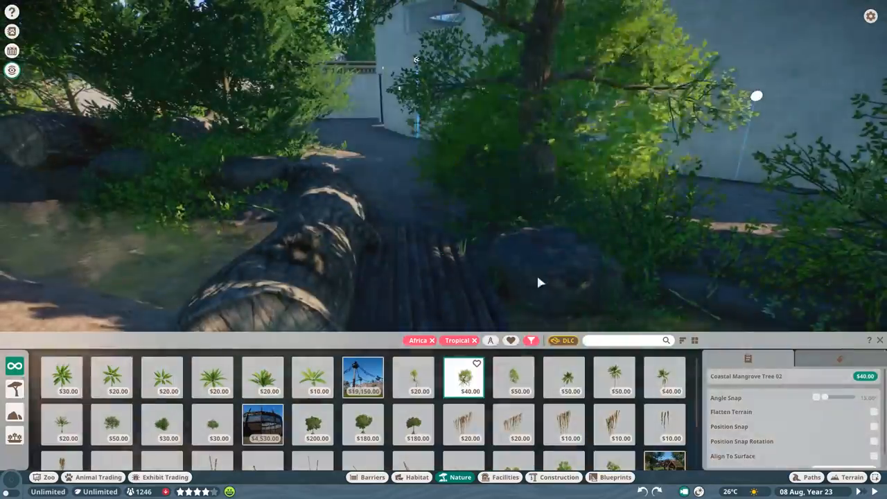
click(413, 388)
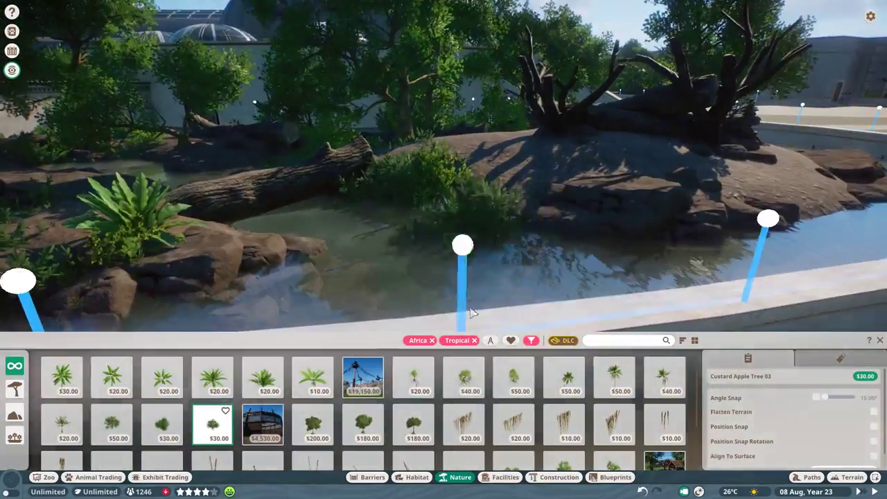
click(466, 377)
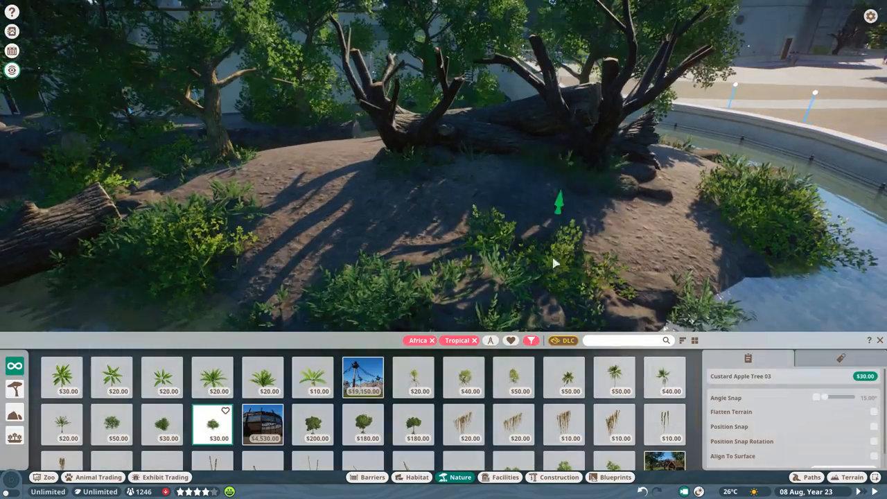
click(416, 391)
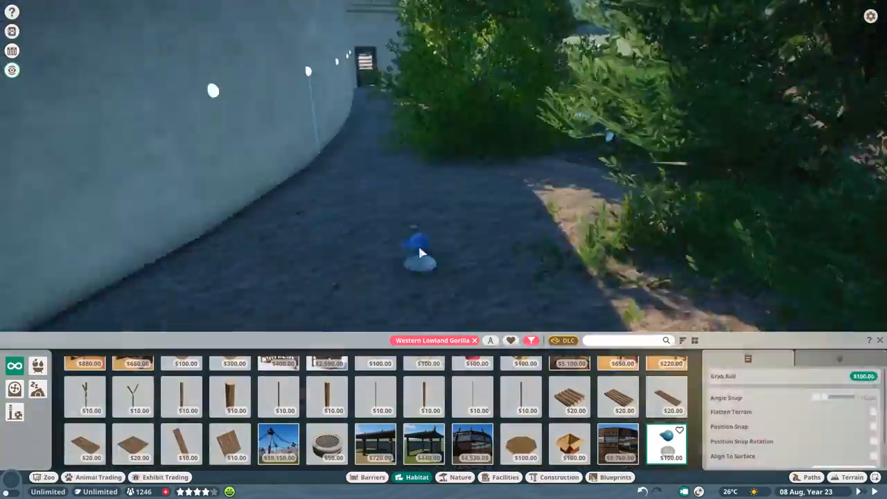
Place a Grab Ball enrichment toy and build a stone bench with East Asia Stone Support Beams
click(805, 477)
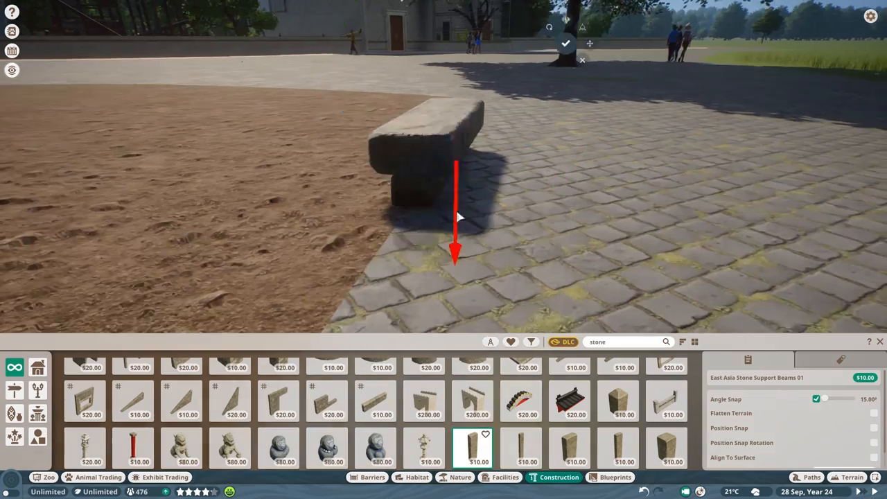
click(671, 399)
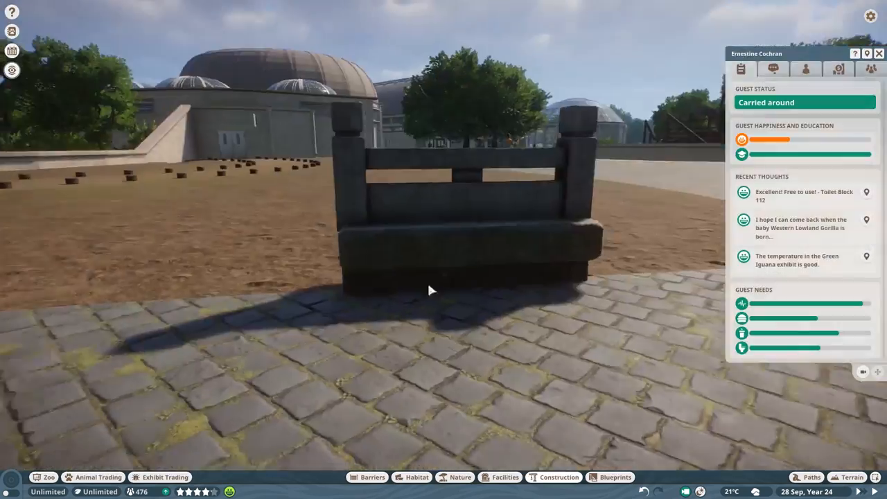
click(554, 476)
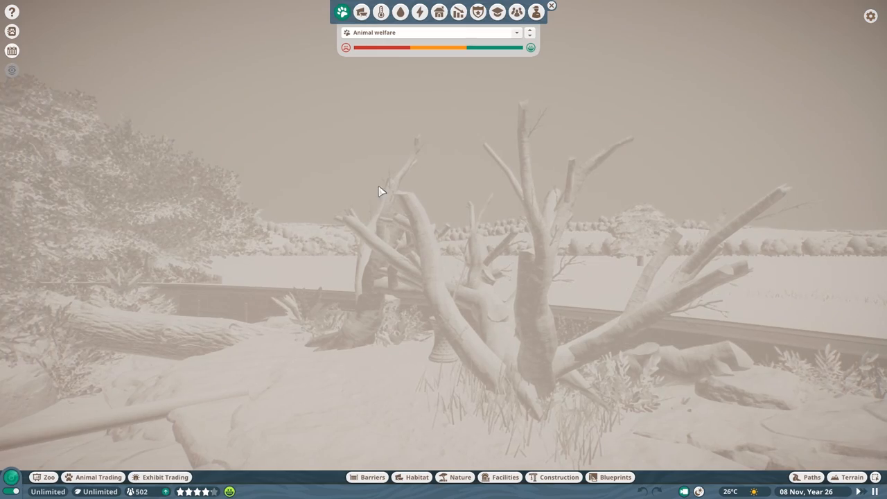
Show the Traversable area heatmap and confirm gorilla Bokito's welfare bars are all full
click(352, 8)
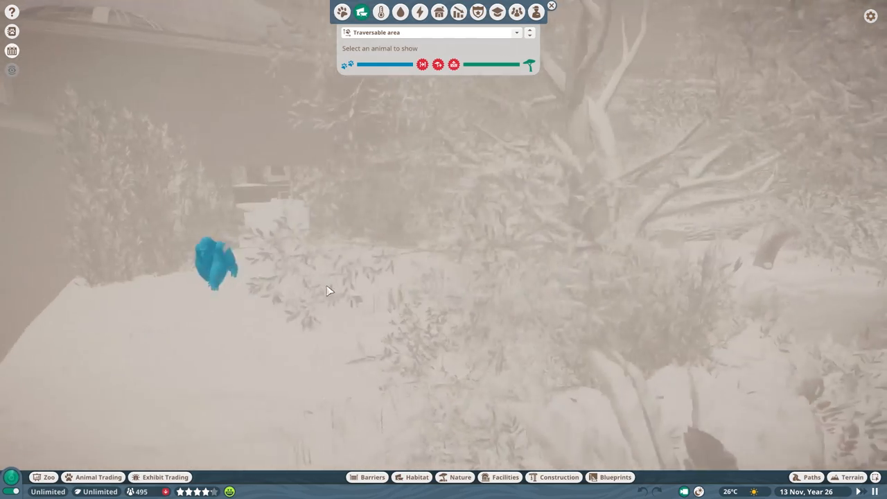
click(216, 266)
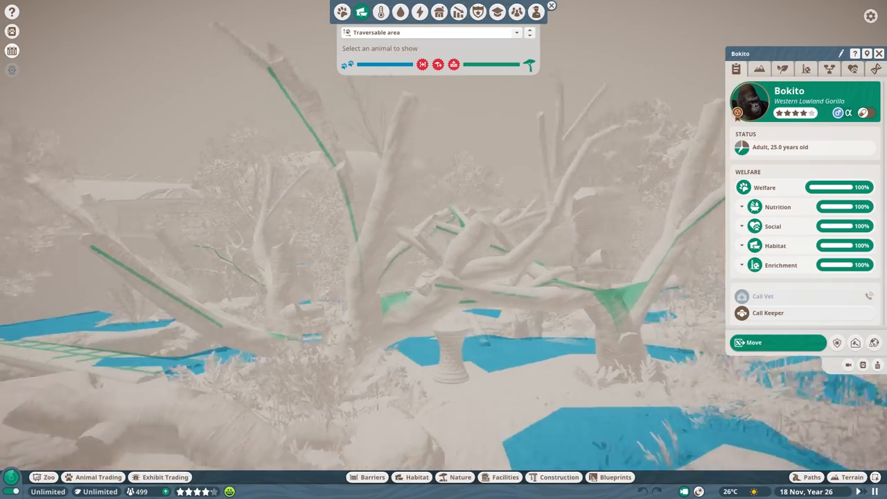
click(876, 53)
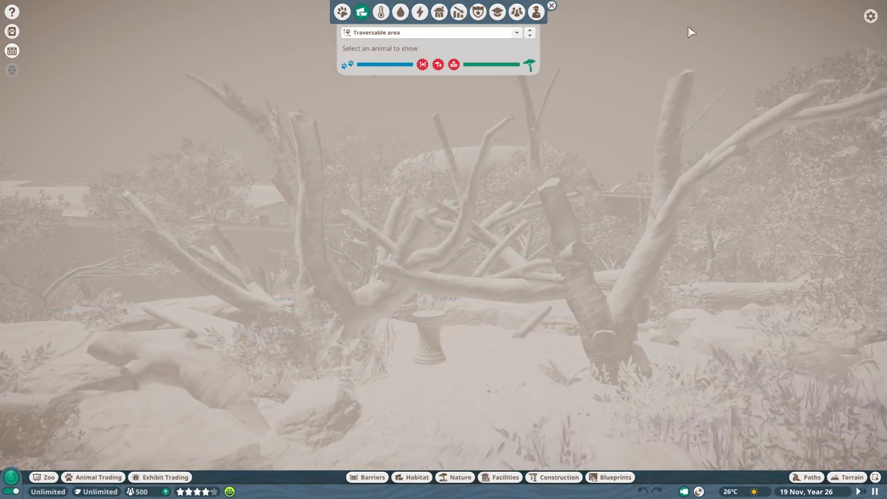